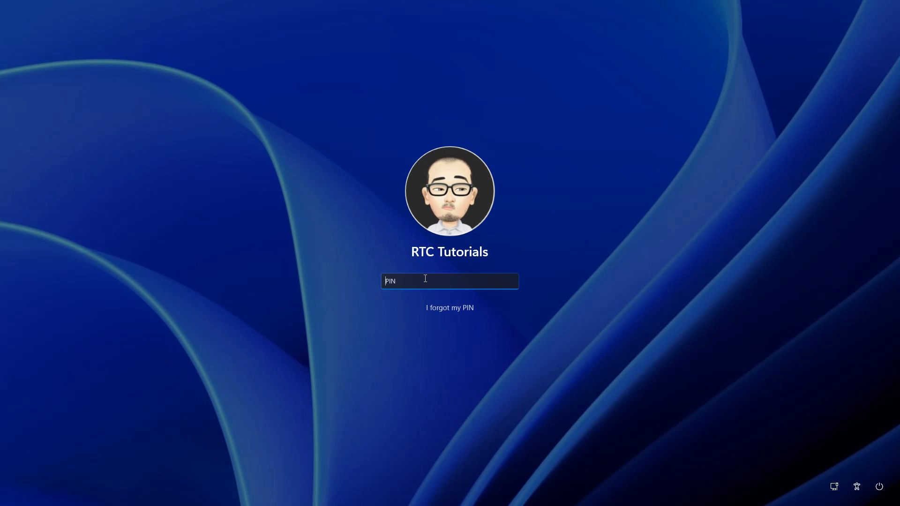
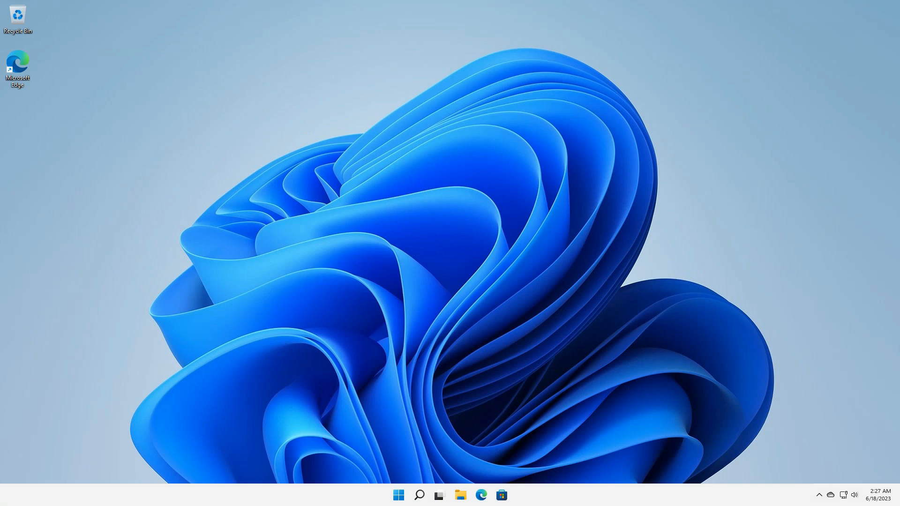
pyautogui.moveTo(701, 385)
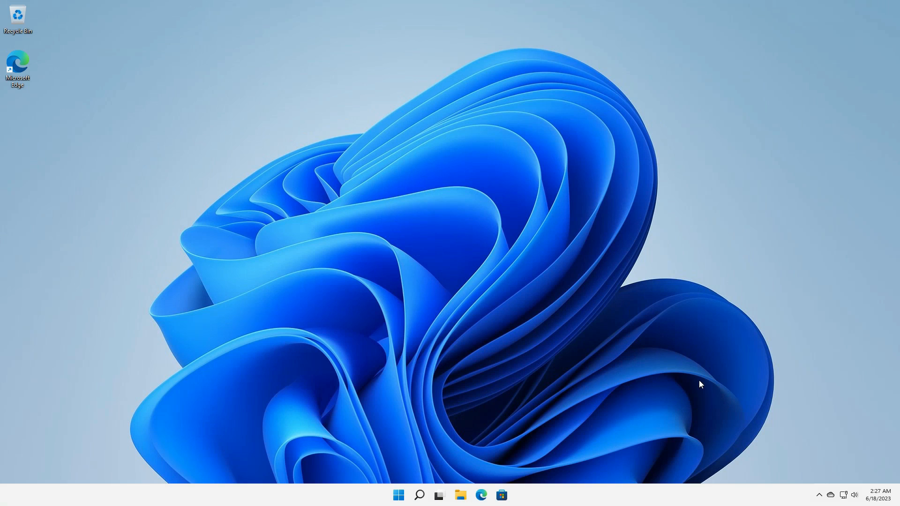
pyautogui.moveTo(772, 435)
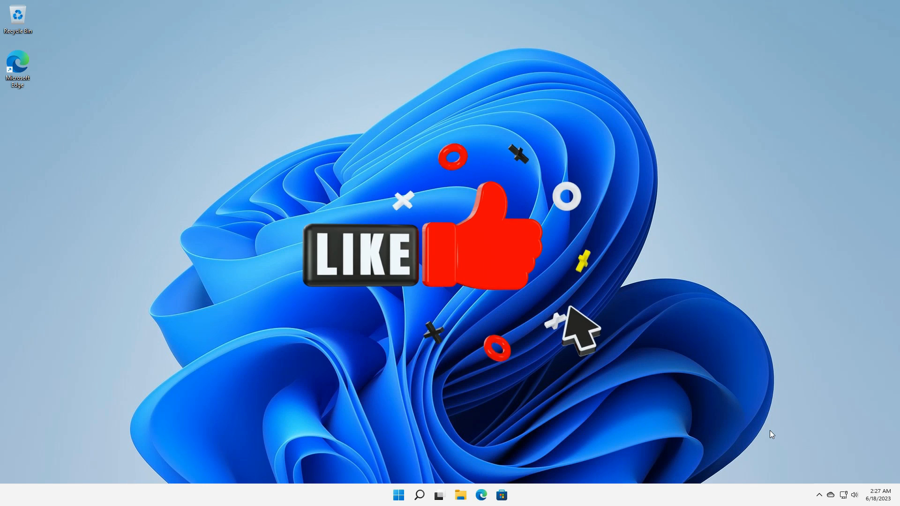
# - Launch Settings from Start and expand PIN (Windows Hello) under Accounts > Sign-in options
pyautogui.click(398, 495)
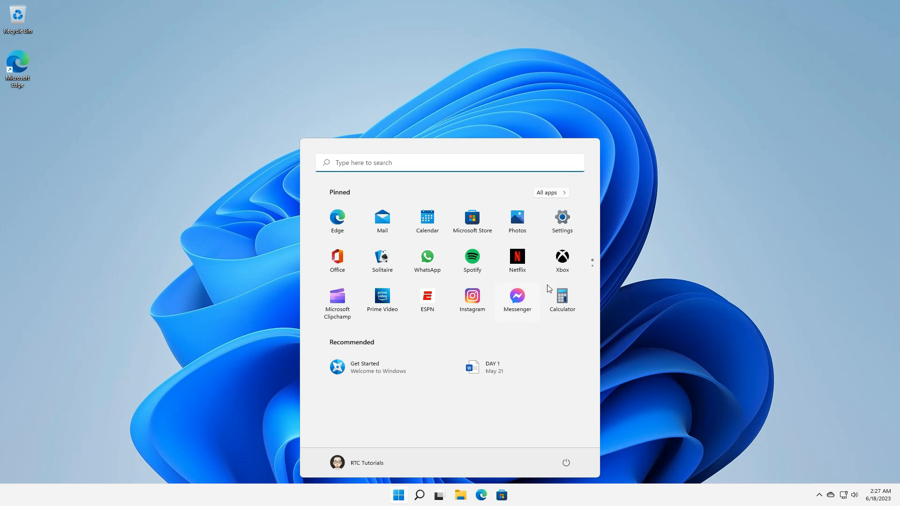
pyautogui.click(562, 218)
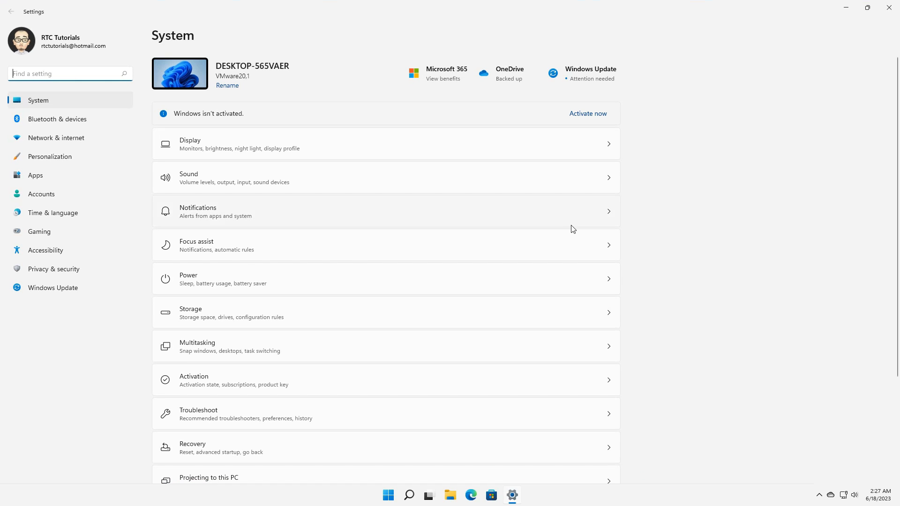
pyautogui.click(41, 193)
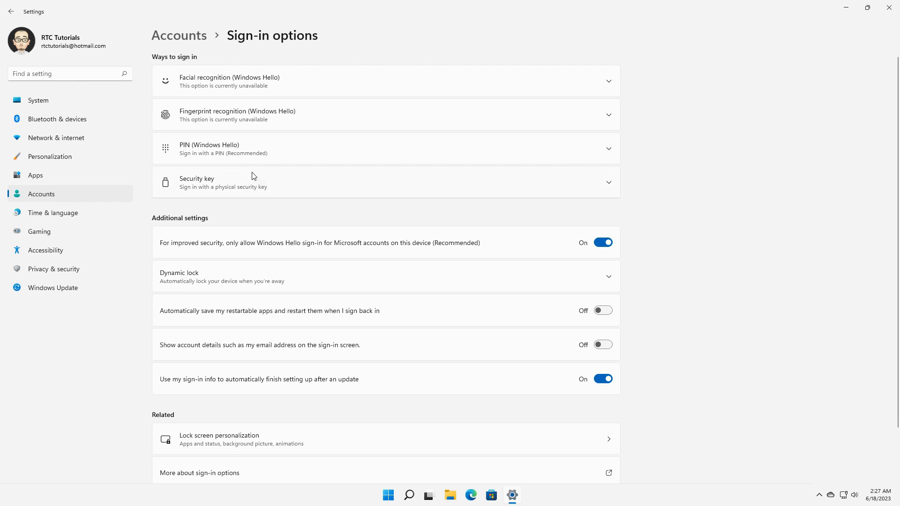
pyautogui.click(384, 149)
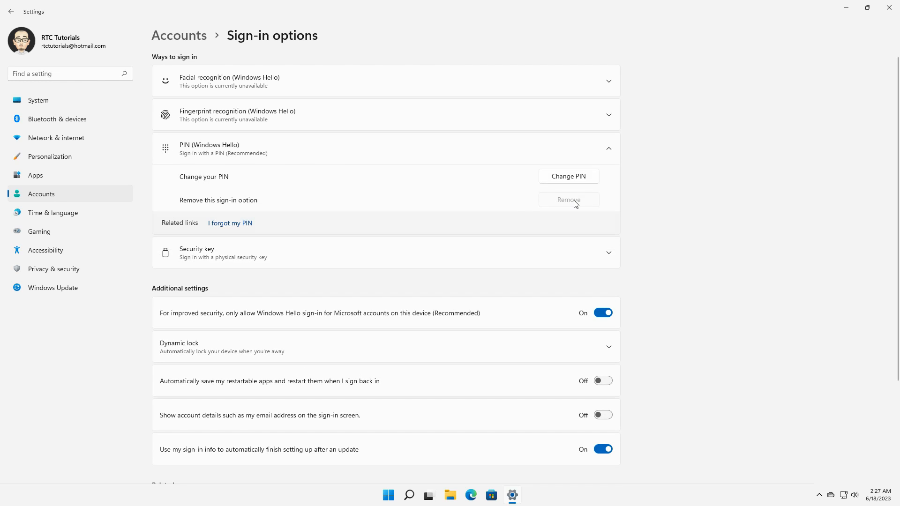
pyautogui.moveTo(566, 206)
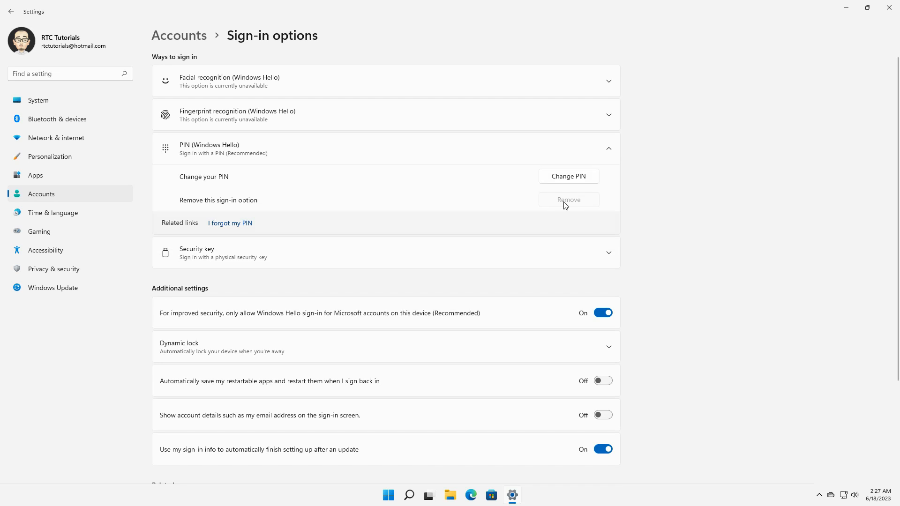
pyautogui.moveTo(553, 208)
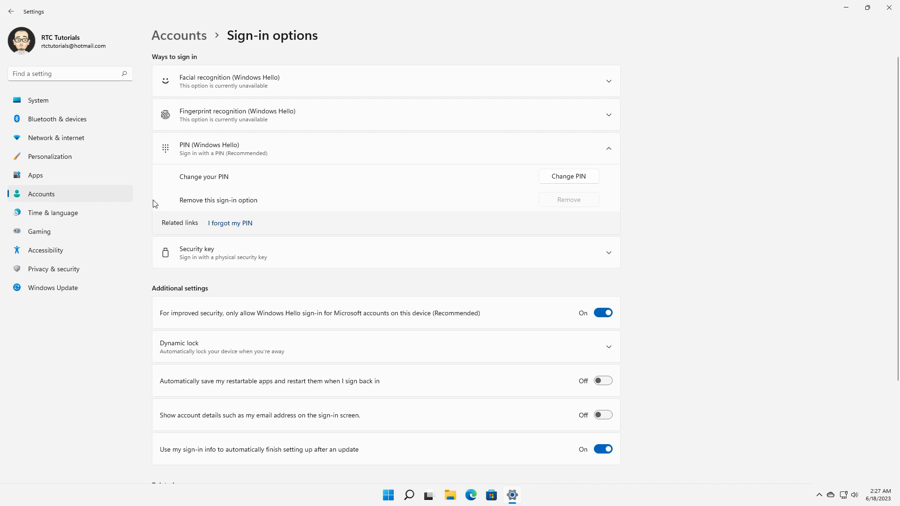
# - Go to the Accounts Your info page in Settings
pyautogui.click(10, 11)
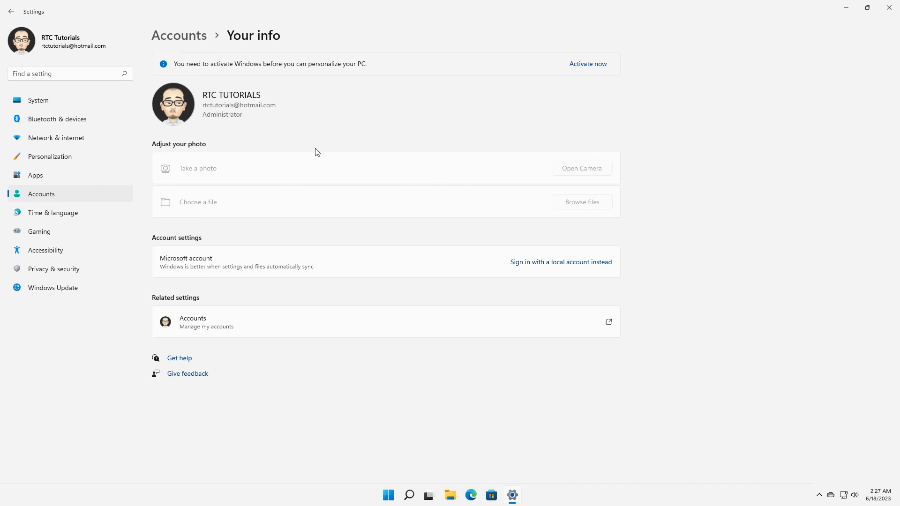
pyautogui.moveTo(534, 286)
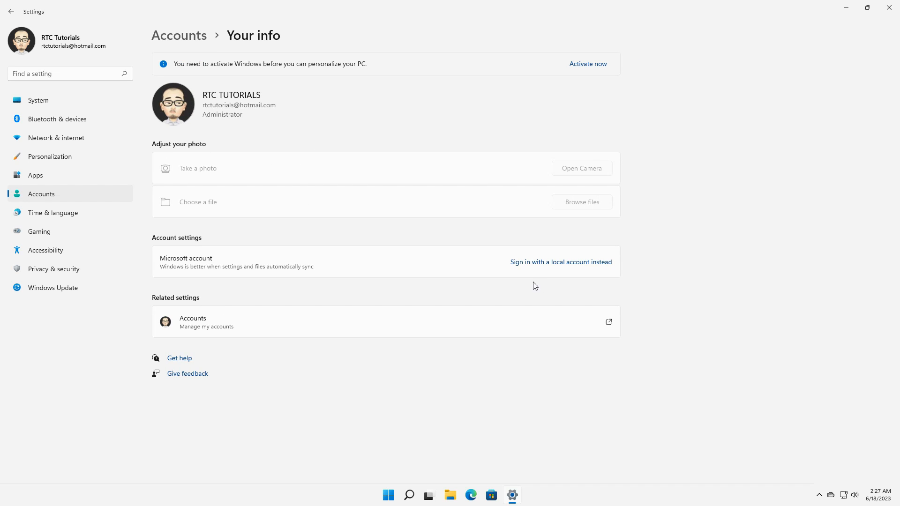
pyautogui.moveTo(560, 261)
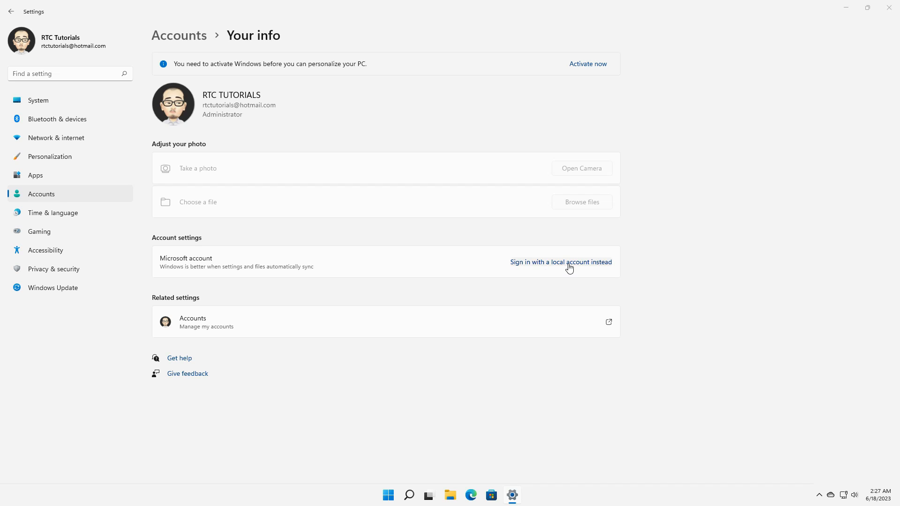
# - Choose 'Sign in with a local account instead' and confirm past the prompts to the details form
pyautogui.click(560, 261)
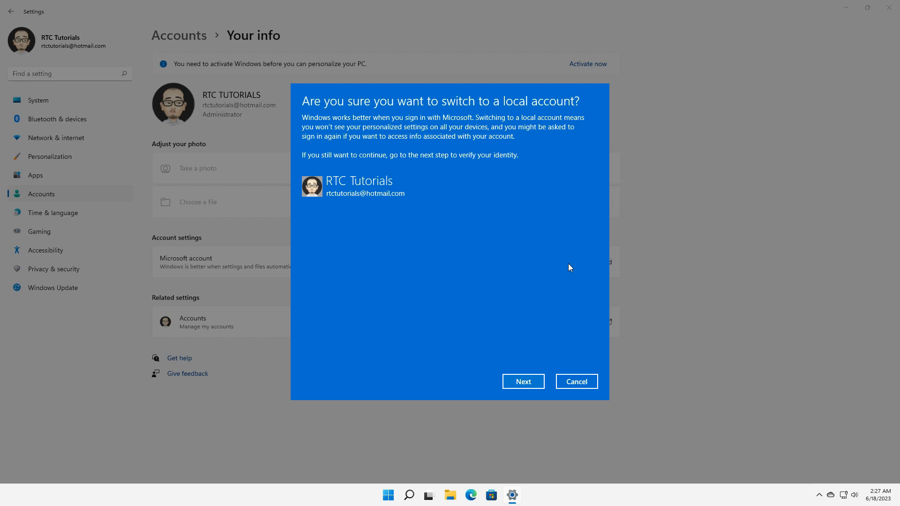
pyautogui.moveTo(530, 352)
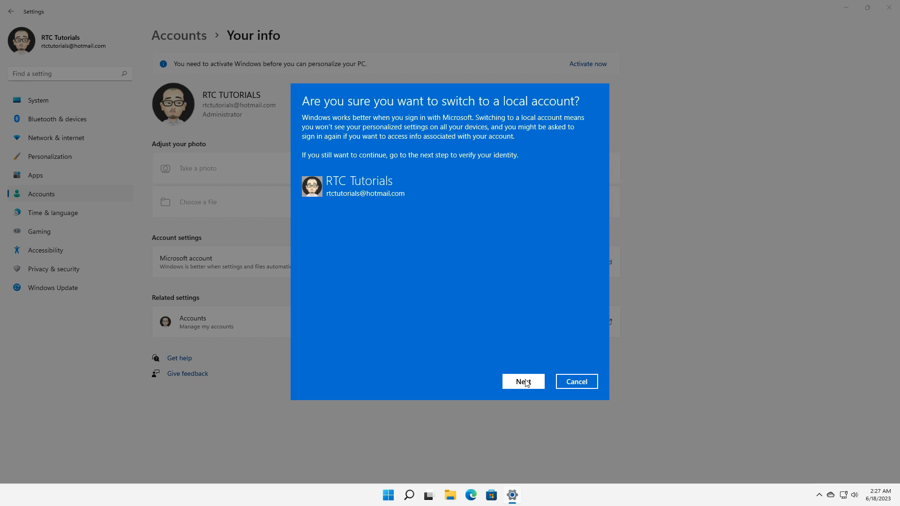
pyautogui.click(522, 382)
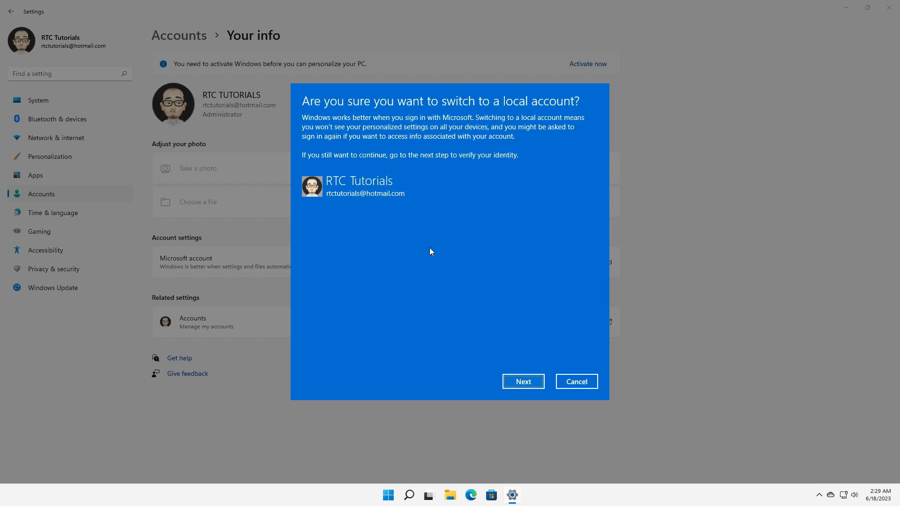
pyautogui.click(522, 382)
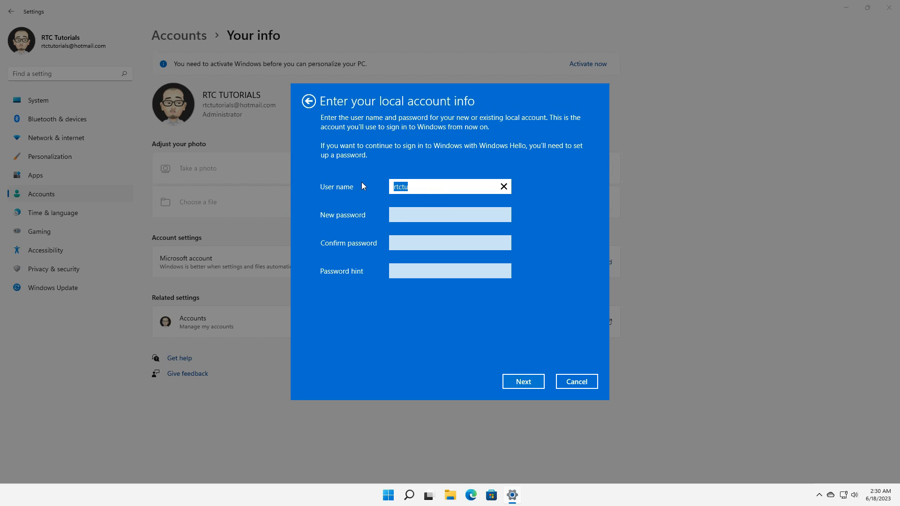
# - Enter user name RTC-Tutorials, leave the password blank, and submit
pyautogui.write('RTC-Tutor')
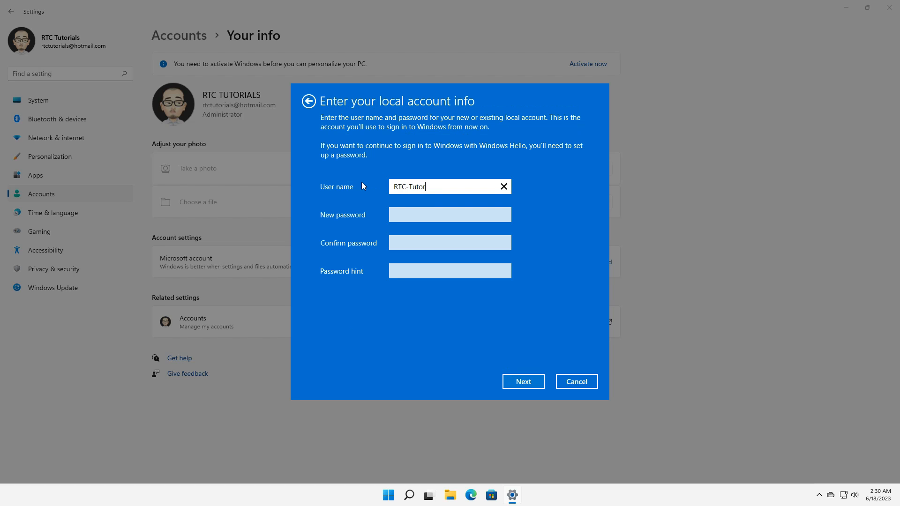
pyautogui.write('ials')
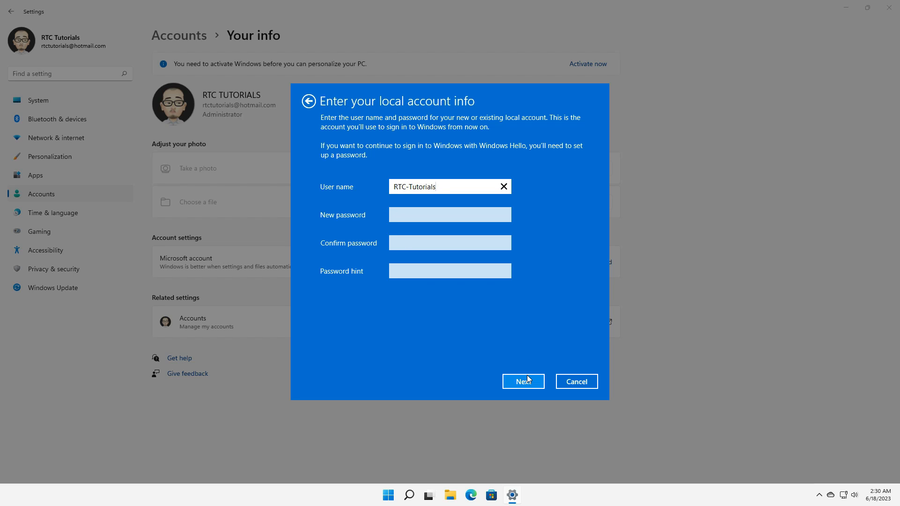
pyautogui.click(522, 382)
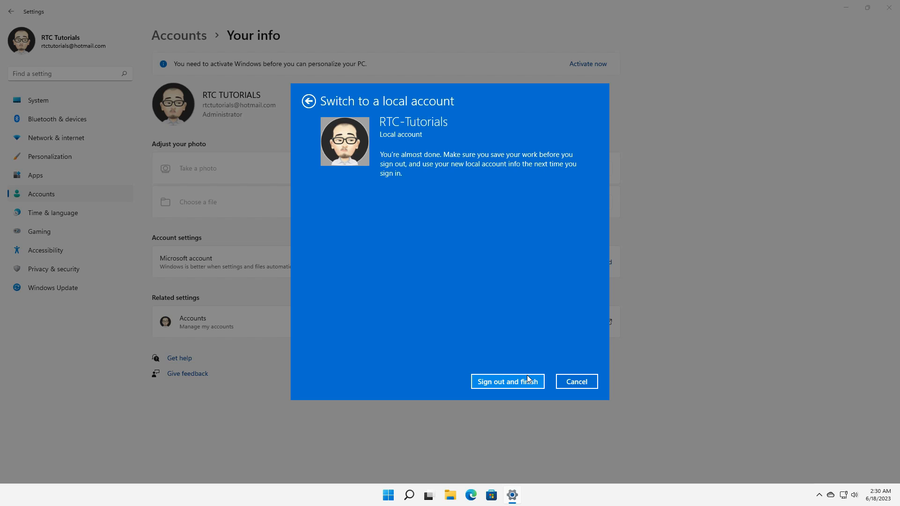
pyautogui.moveTo(509, 364)
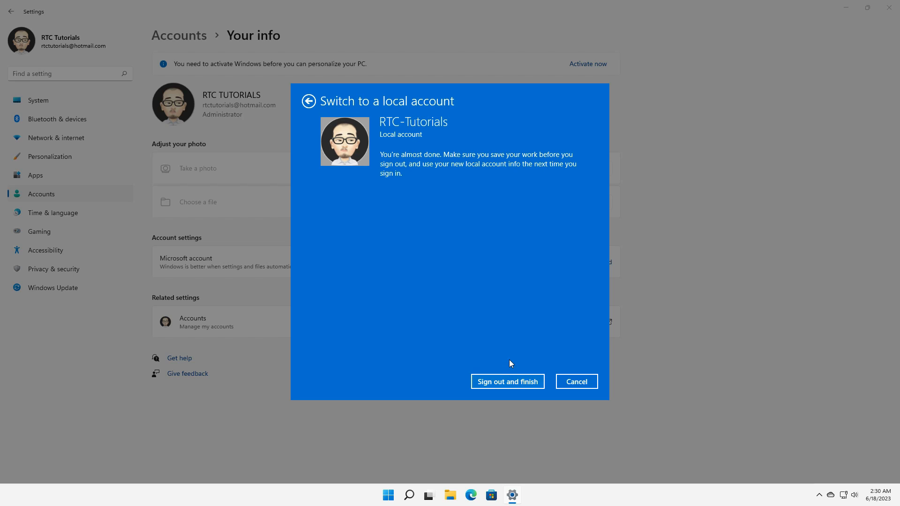
# - Sign out and finish to complete the switch to local account RTC-Tutorials
pyautogui.click(507, 381)
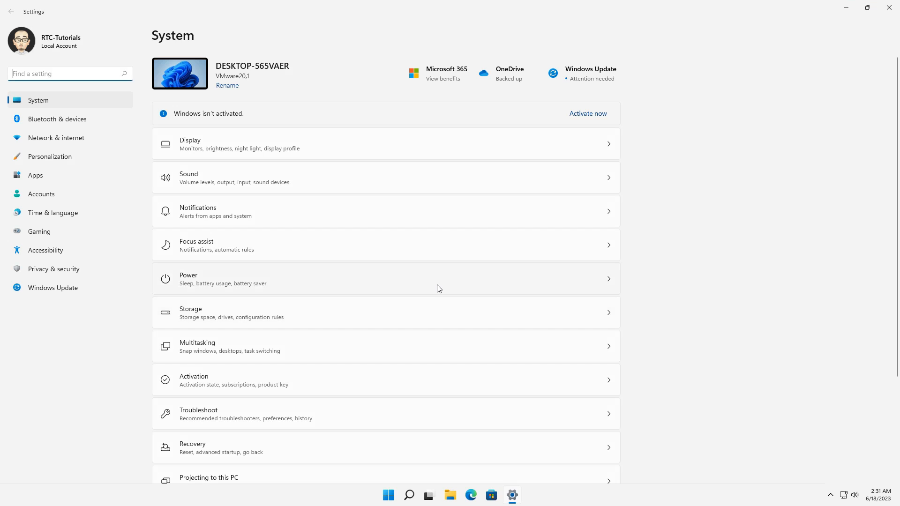
# - Confirm under Sign-in options that Password only offers Add, then close Settings
pyautogui.click(41, 194)
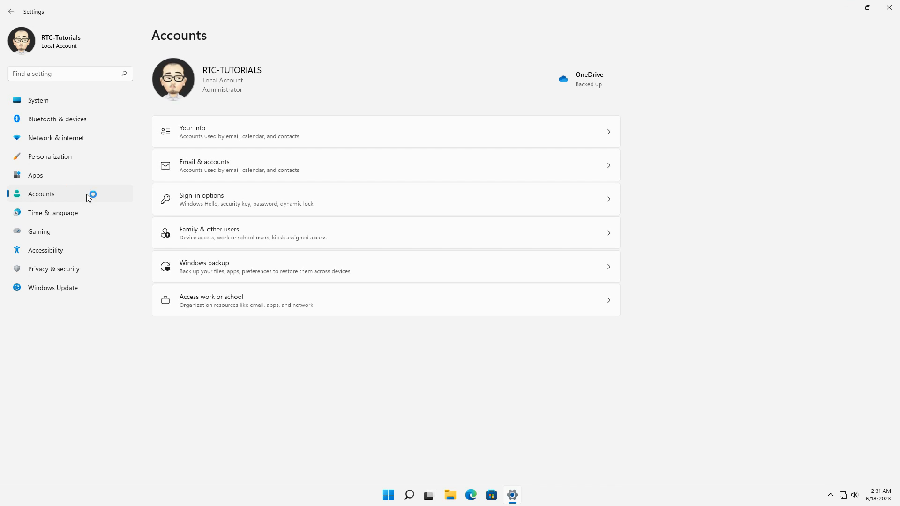
pyautogui.click(386, 199)
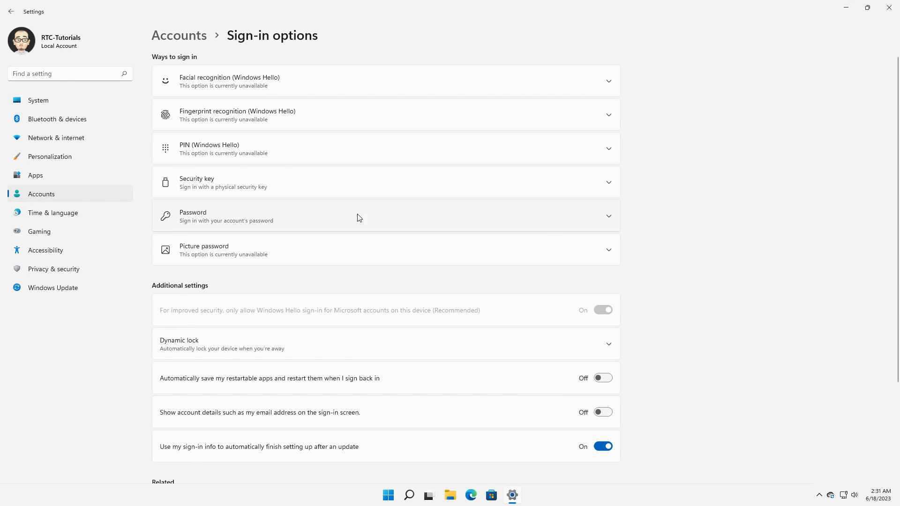
pyautogui.moveTo(475, 215)
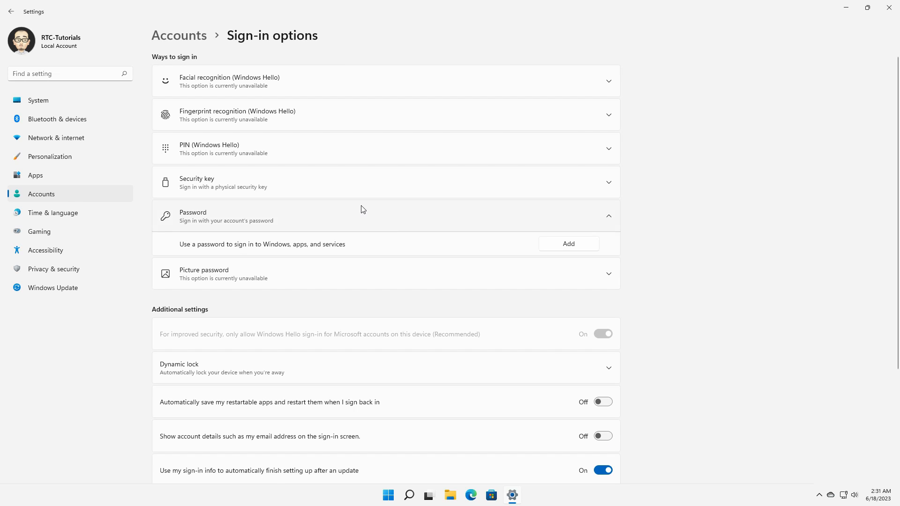
pyautogui.moveTo(554, 202)
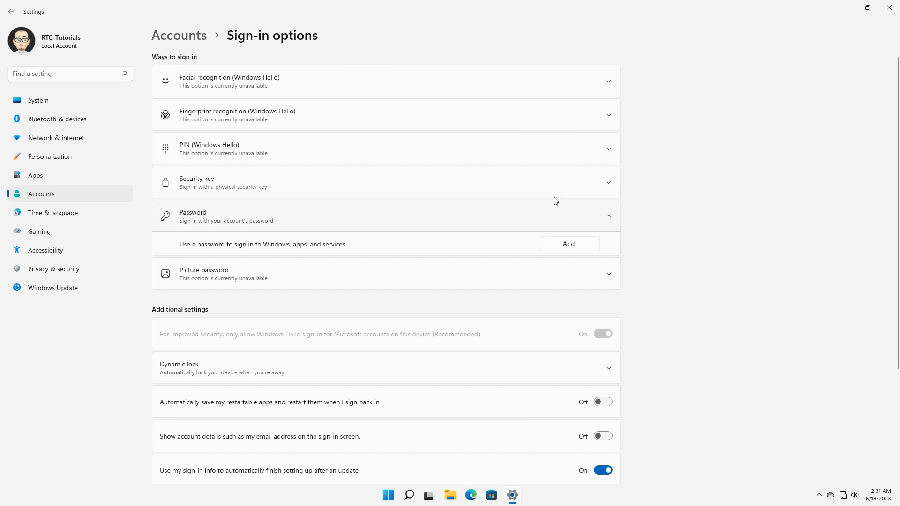
pyautogui.moveTo(788, 124)
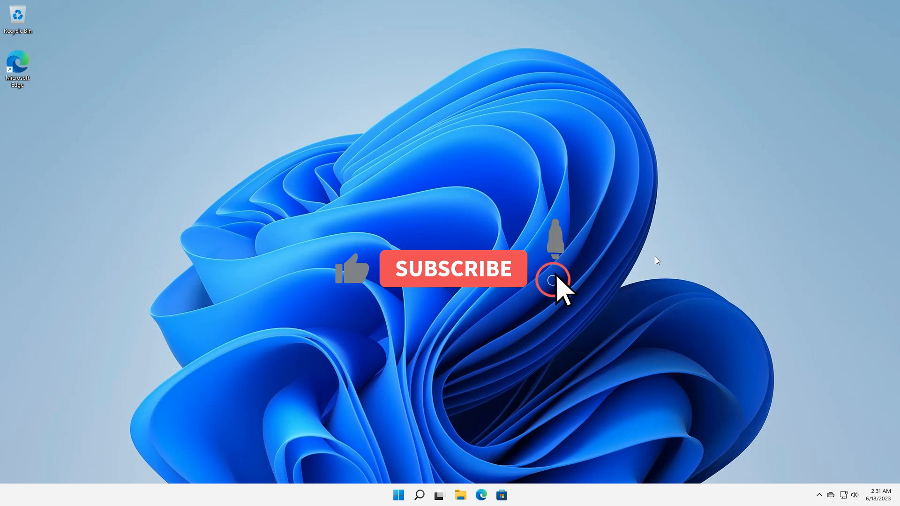
pyautogui.click(454, 269)
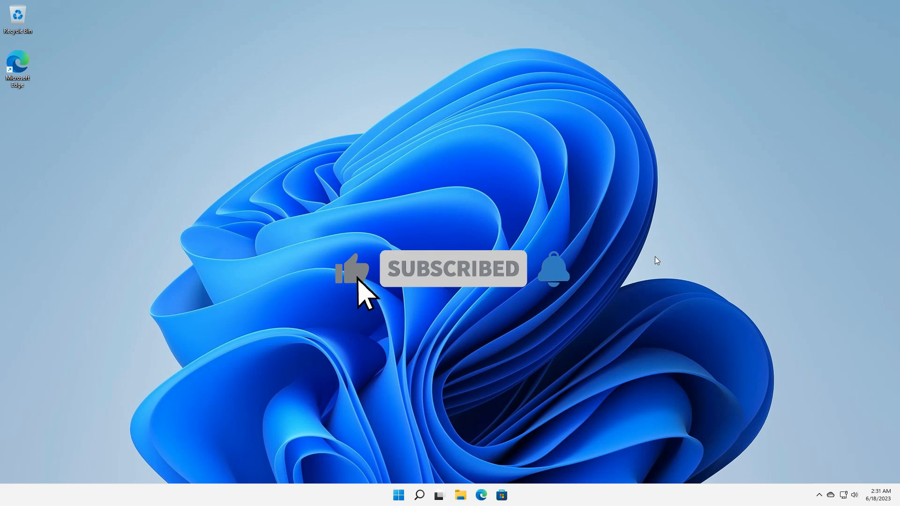